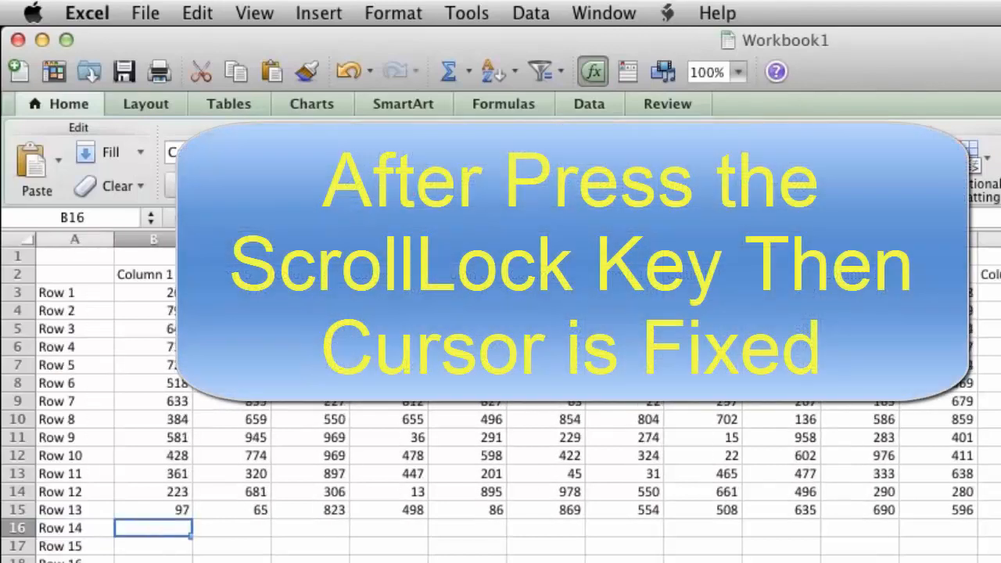
- Scroll the Excel Scroll Lock folder to locate Excel Scroll Lock.app
scroll(down, 3)
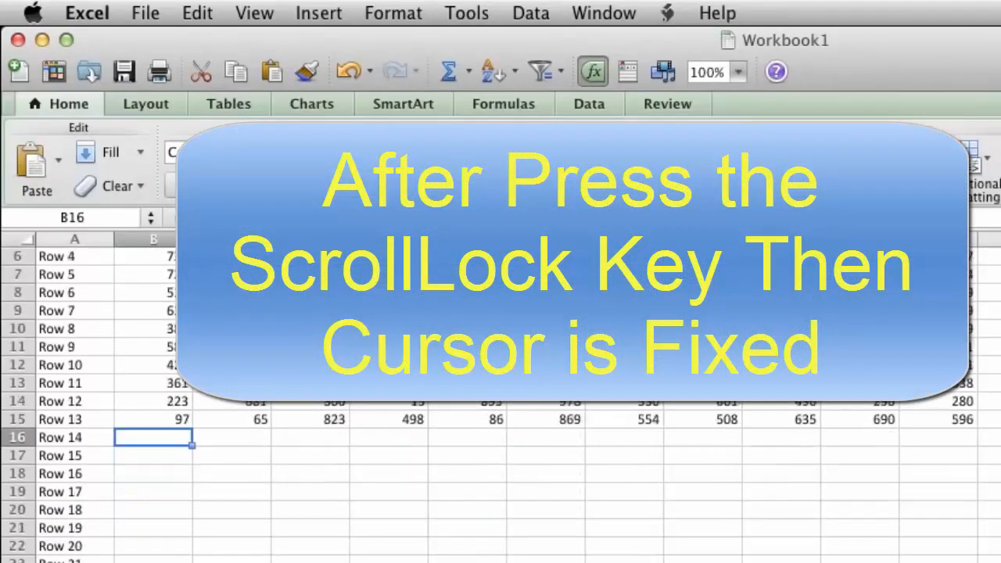
scroll(up, 3)
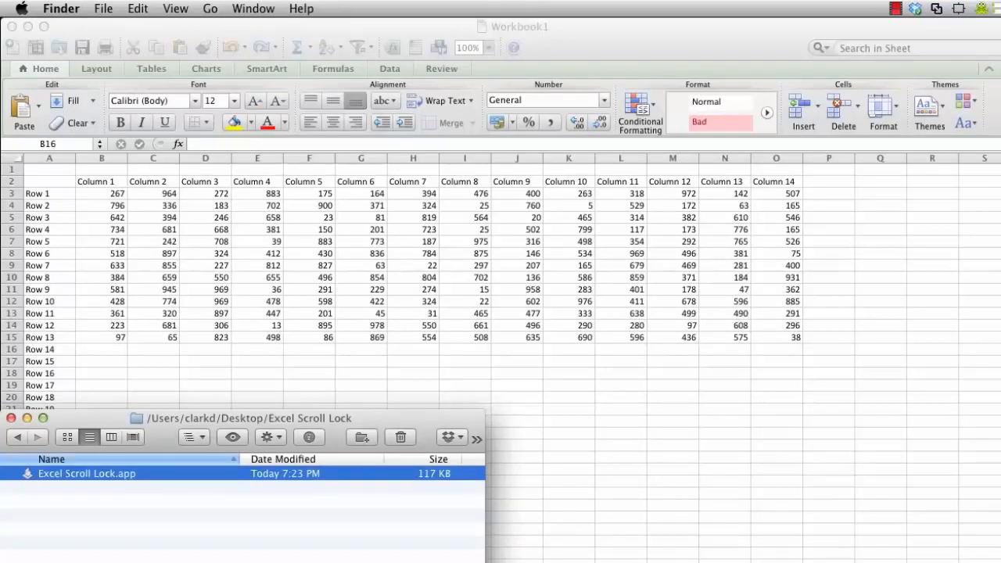
mouse_move(187, 478)
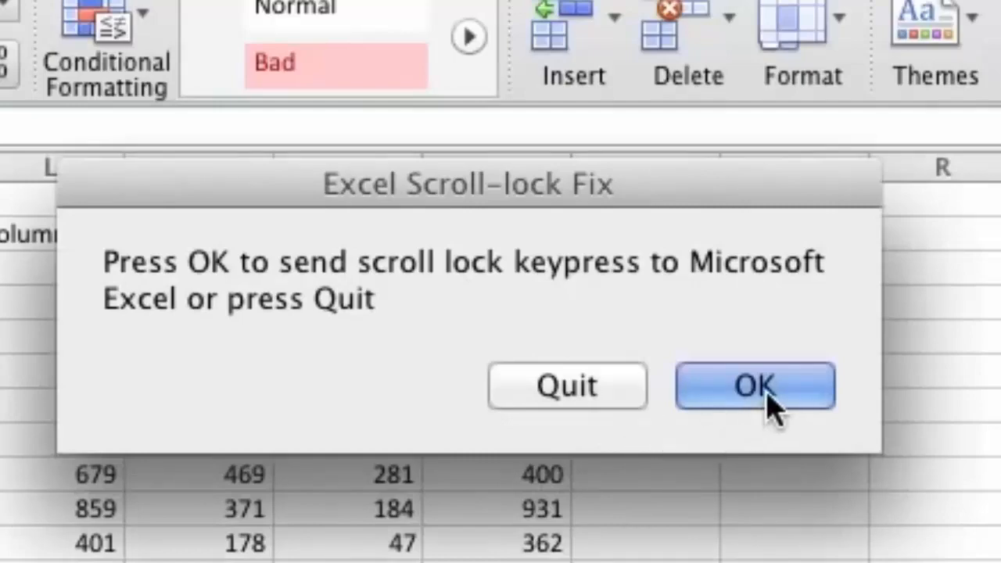
- Confirm the Excel Scroll-lock Fix prompt with OK to send the scroll lock keypress
click(754, 385)
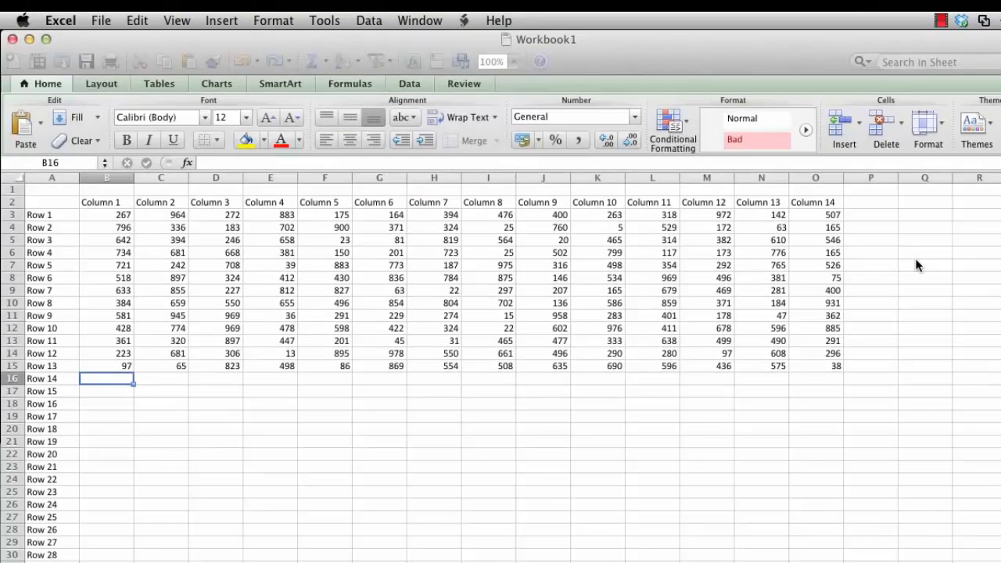